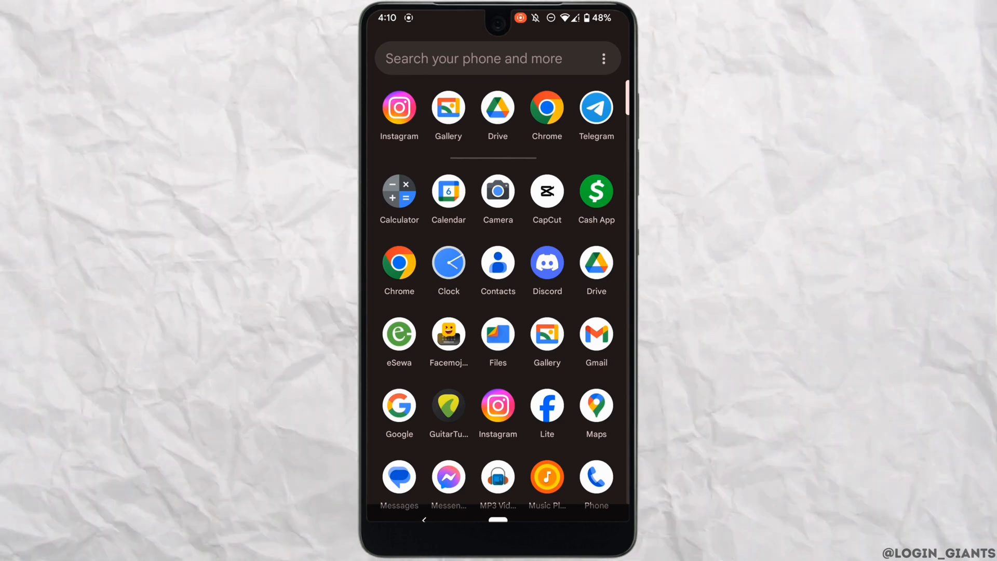
Launch Discord from the app drawer into the Music server's #general channel
click(546, 262)
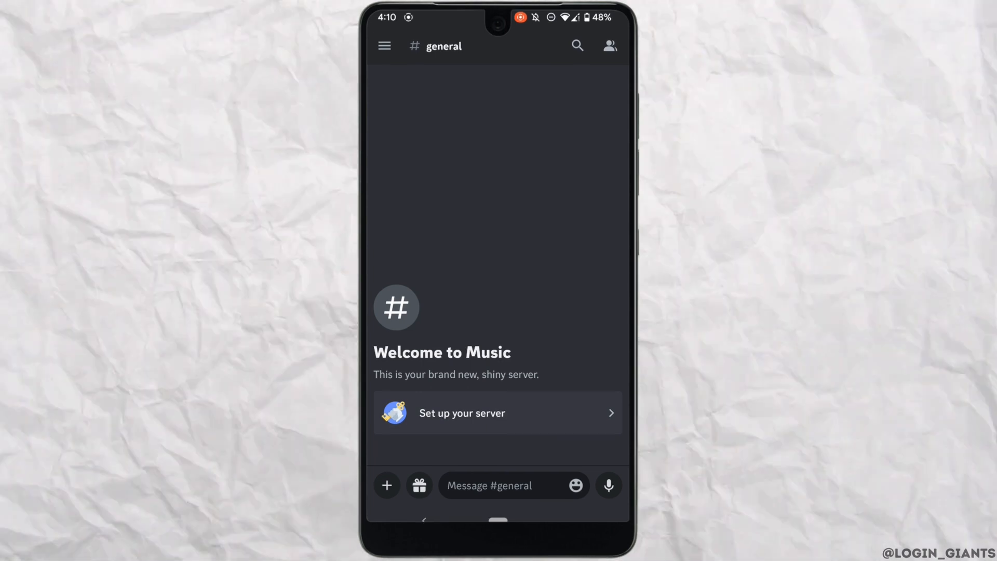
Attach a gallery video to a #general message and attempt to send it
click(386, 485)
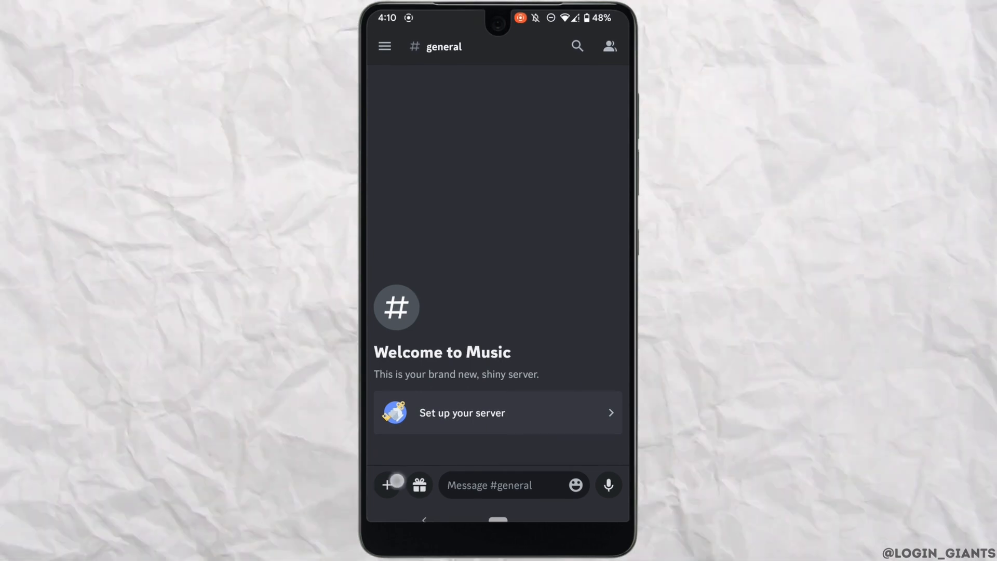
click(390, 486)
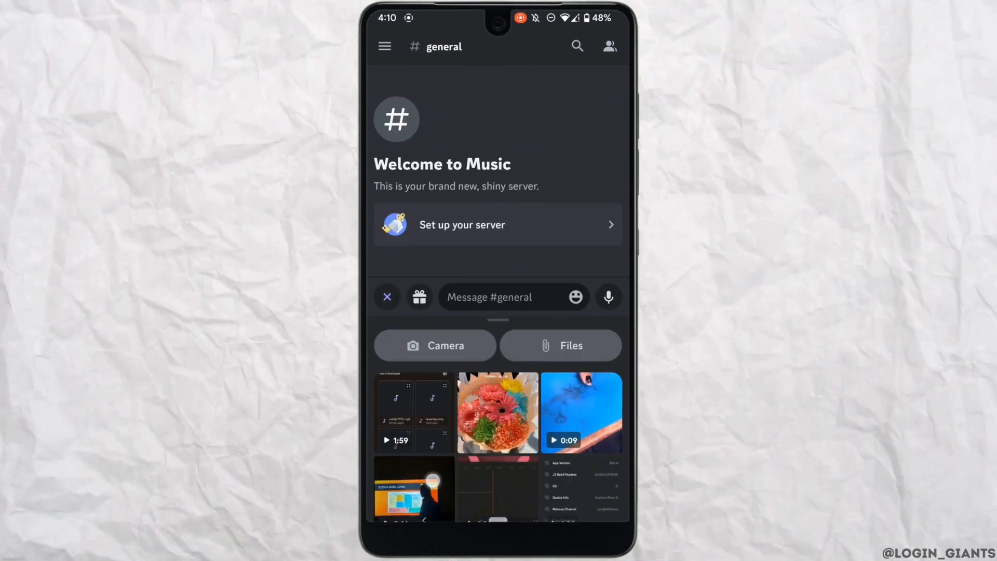
click(413, 489)
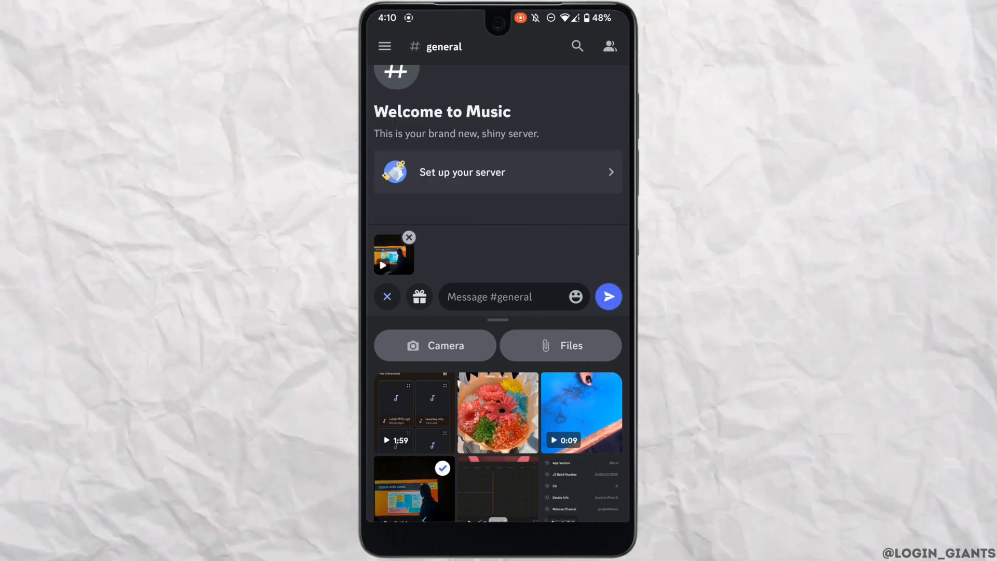
click(410, 237)
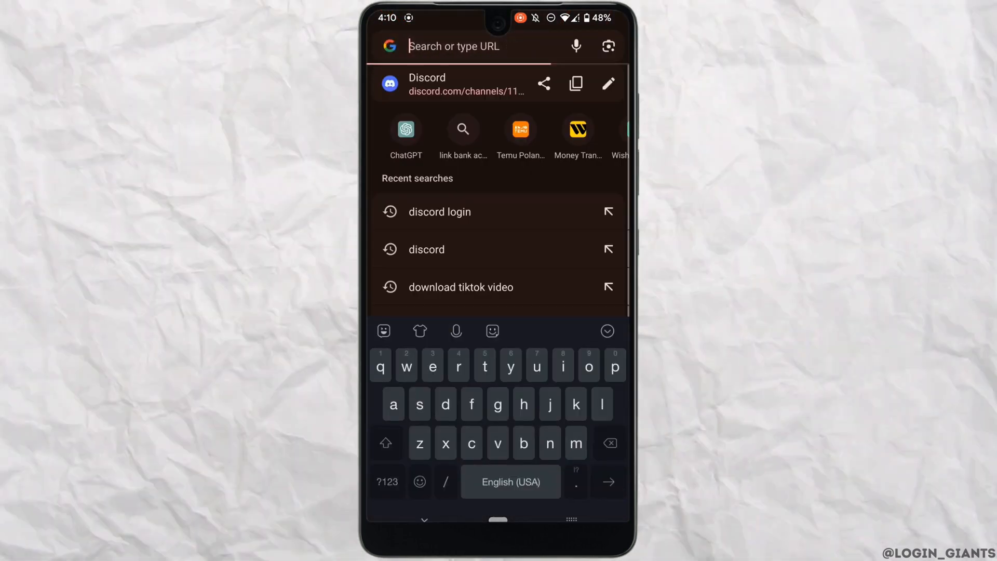
Search Google for '8mb compressor' from Chrome's address bar
text(8mb)
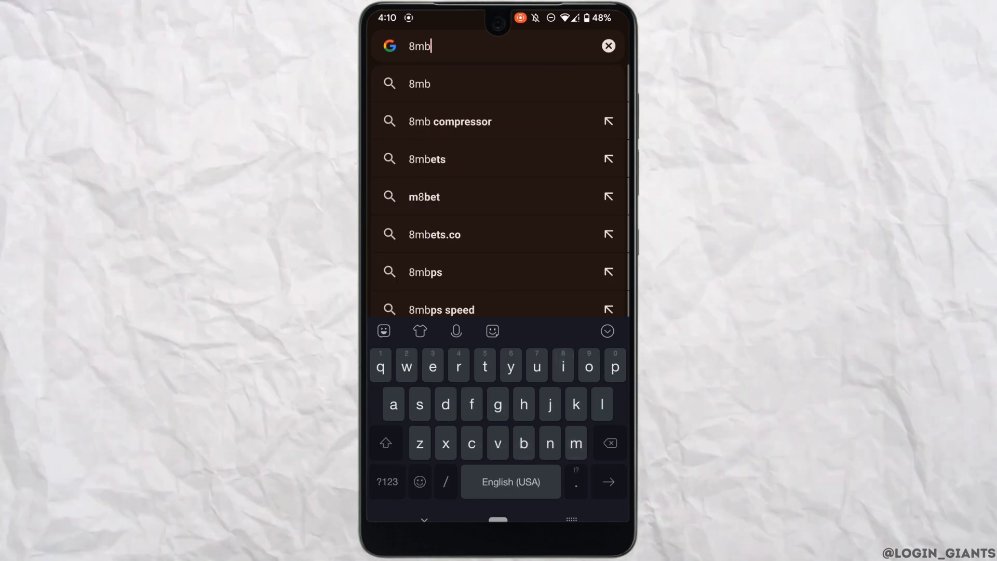
click(449, 121)
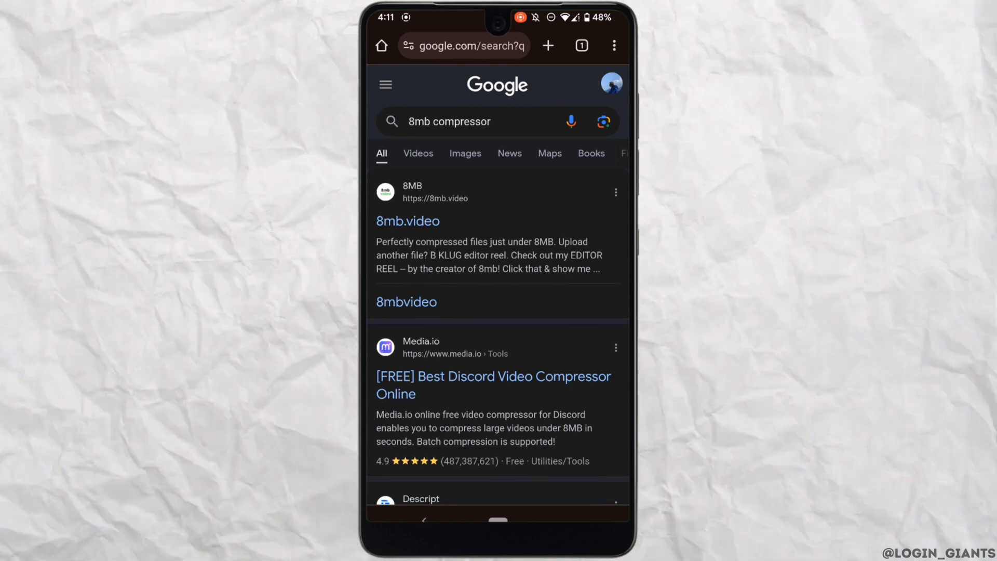
On 8mb.video, keep the 8MB target and browse for the video to compress
click(407, 220)
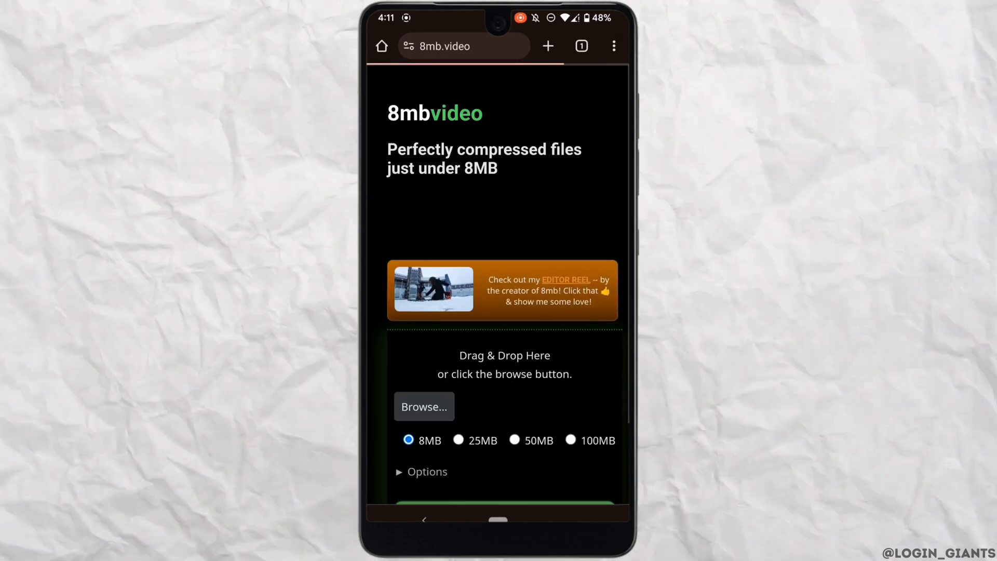
scroll(down, 3)
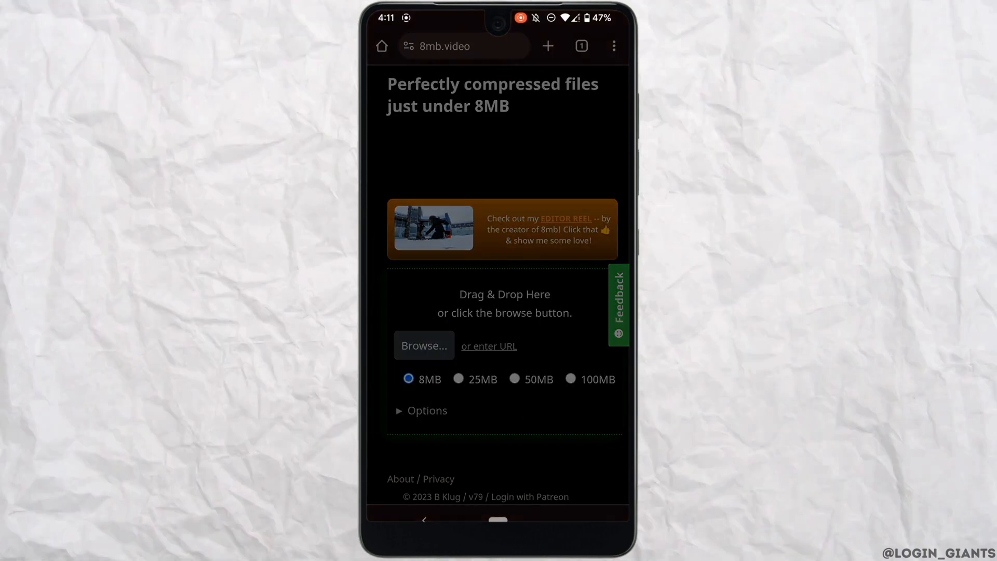
click(424, 345)
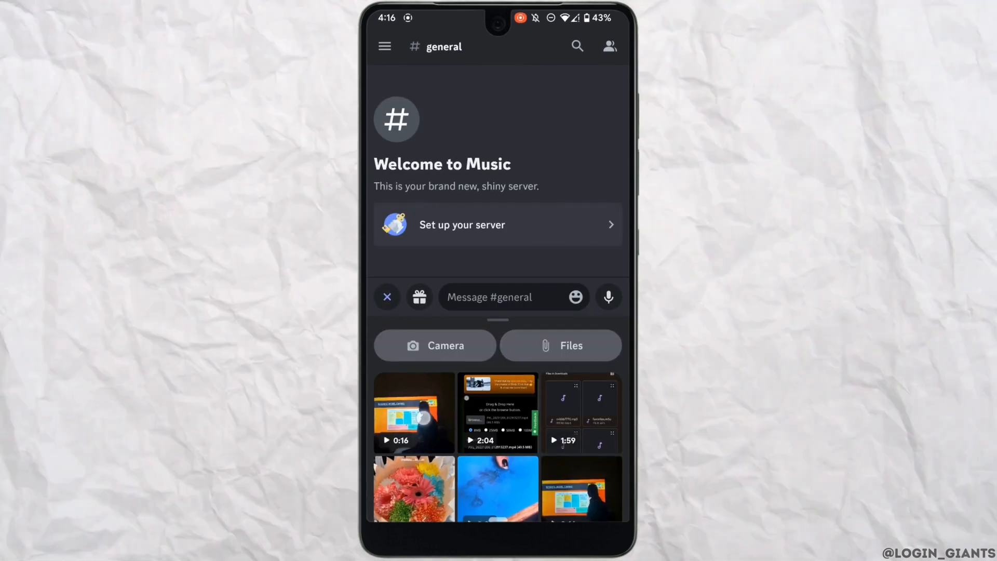
Attach the compressed 0:16 video and send it to #general
click(413, 413)
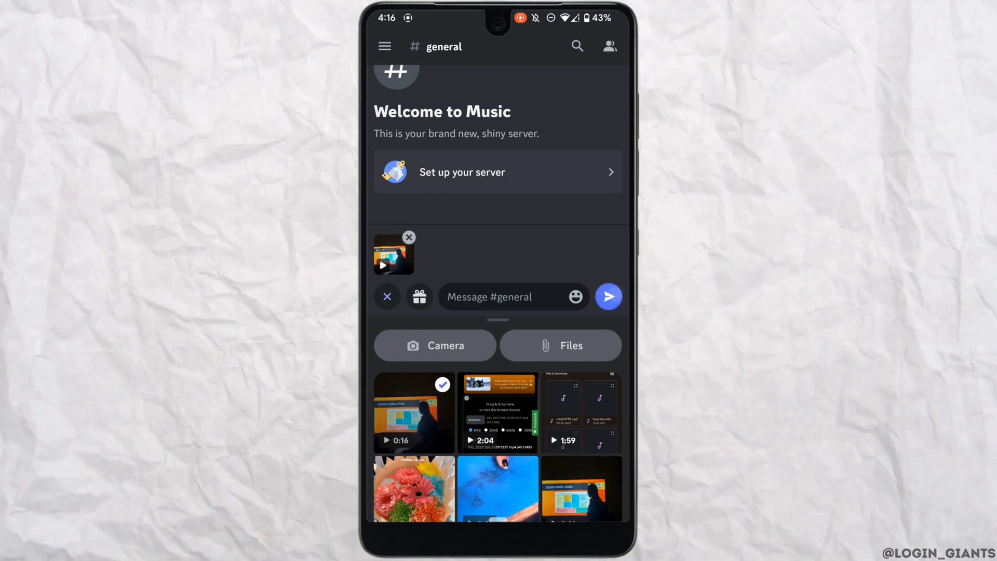
click(607, 296)
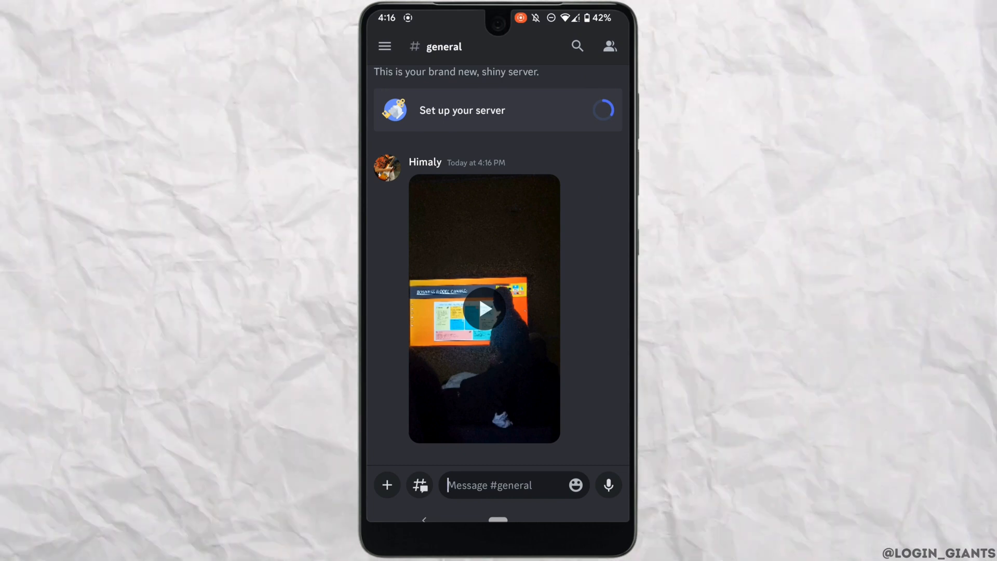
Play the posted video and expand it in the full-screen viewer
click(485, 308)
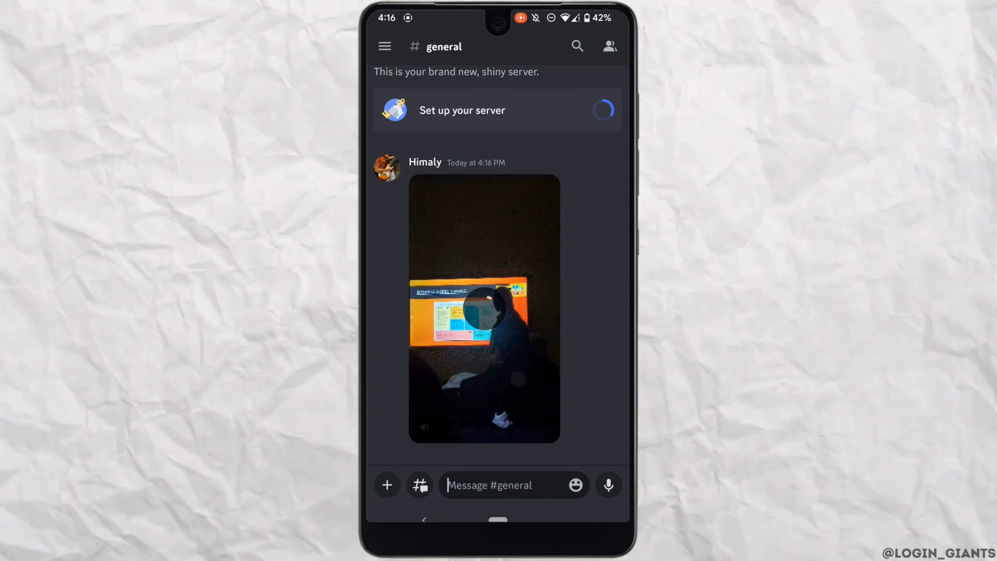
click(484, 310)
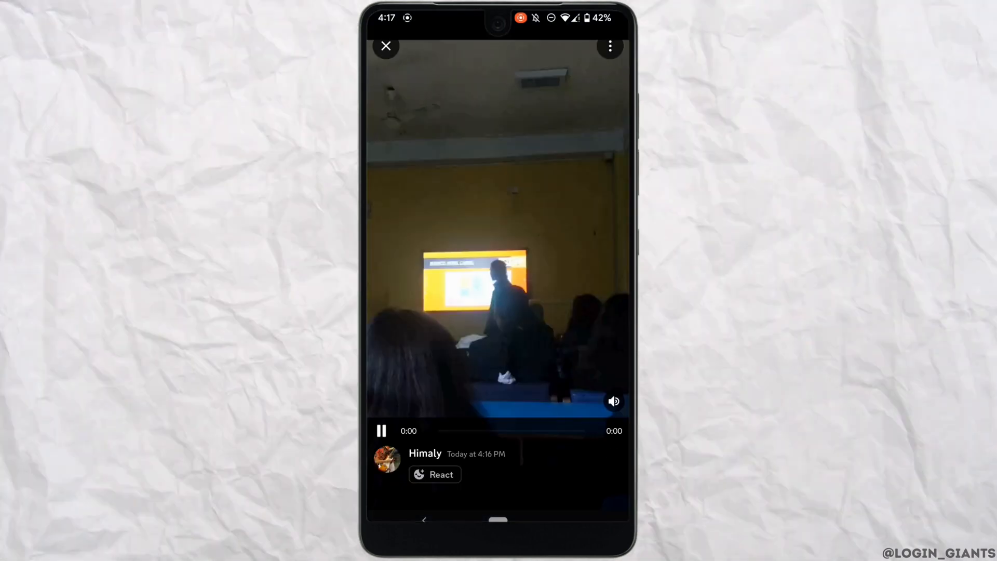